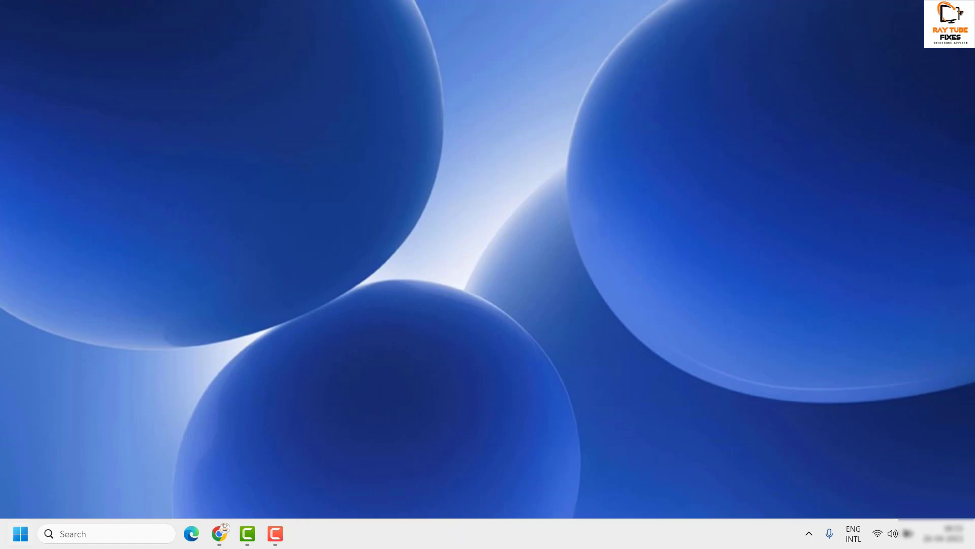
# - Open Settings from the taskbar and scroll the System page down toward Power & battery
pyautogui.rightClick(21, 533)
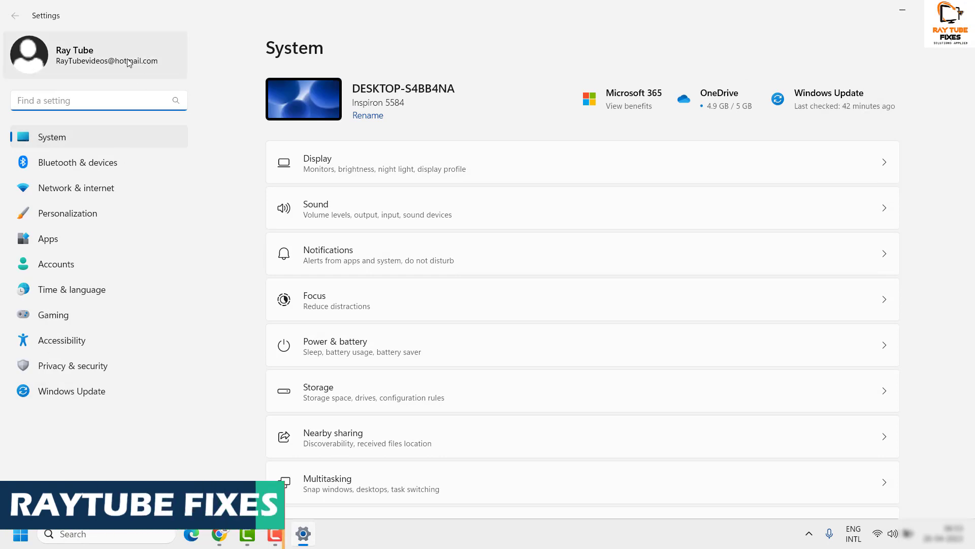
pyautogui.moveTo(680, 289)
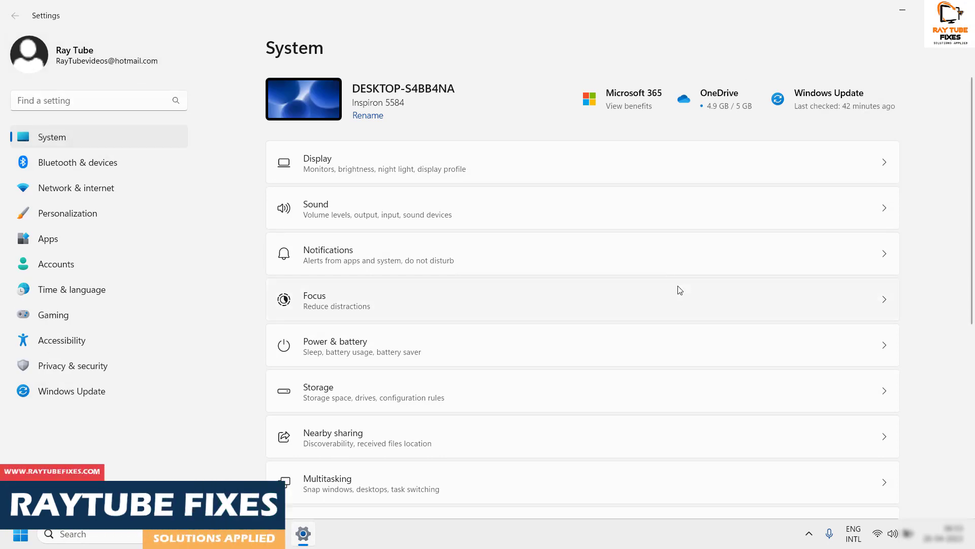
pyautogui.scroll(-3)
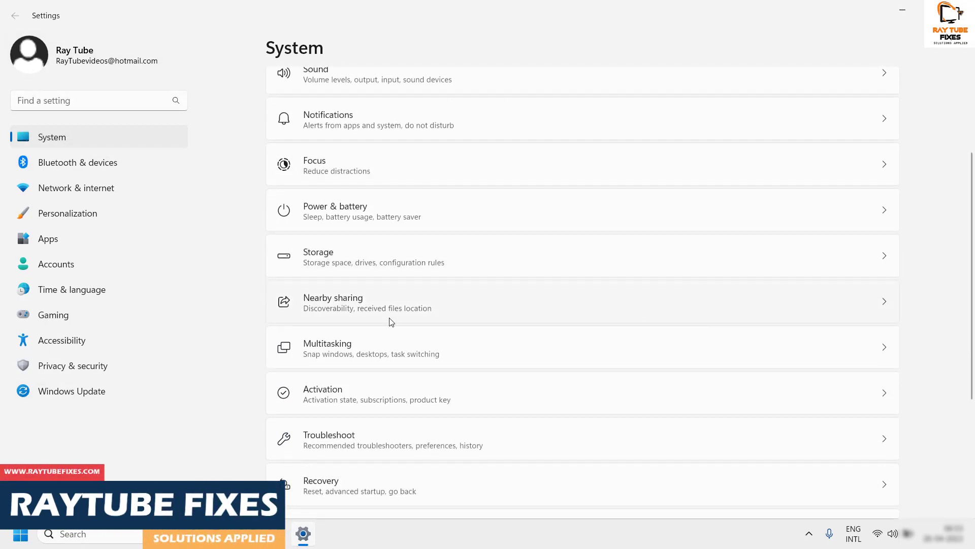
pyautogui.moveTo(880, 212)
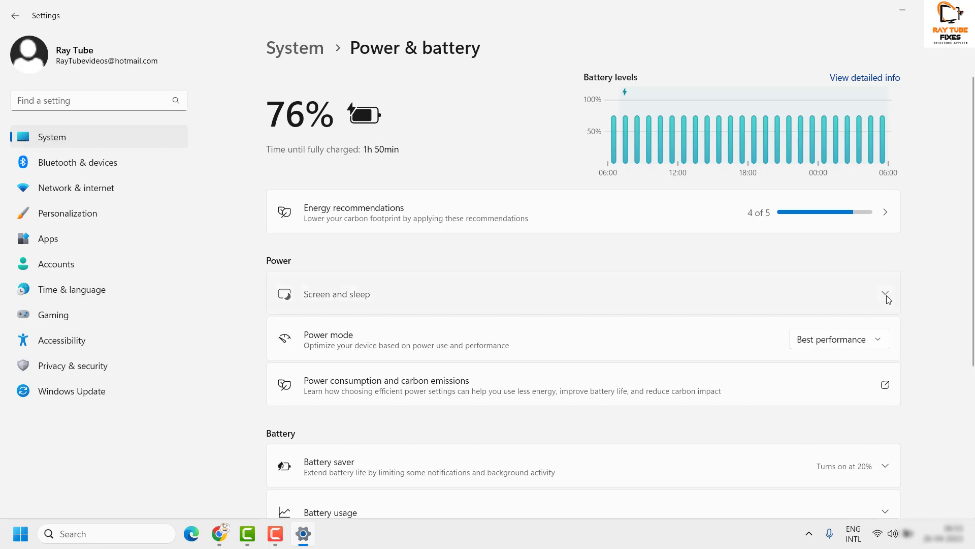
# - Expand Screen and sleep to show the 3, 3, 5 and 3 minute timeouts
pyautogui.click(885, 293)
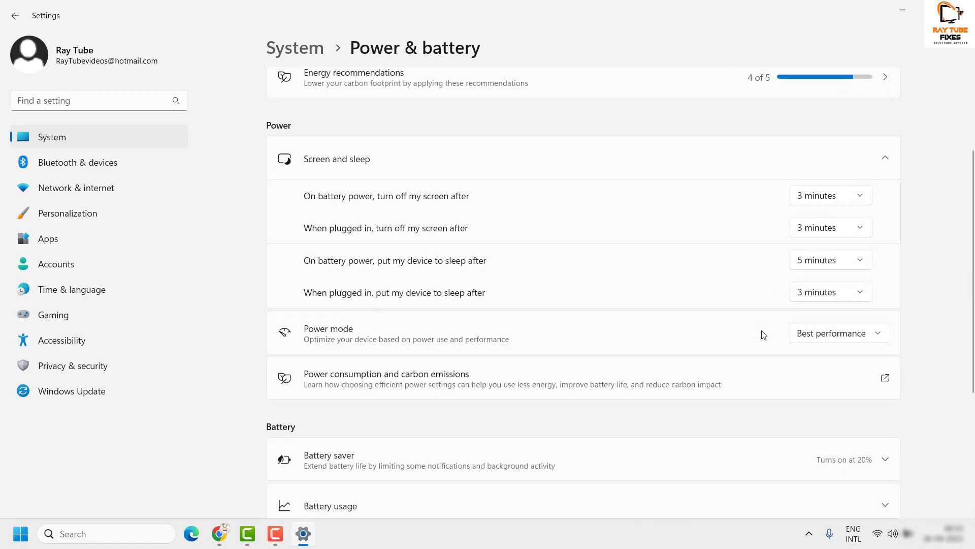
pyautogui.moveTo(314, 230)
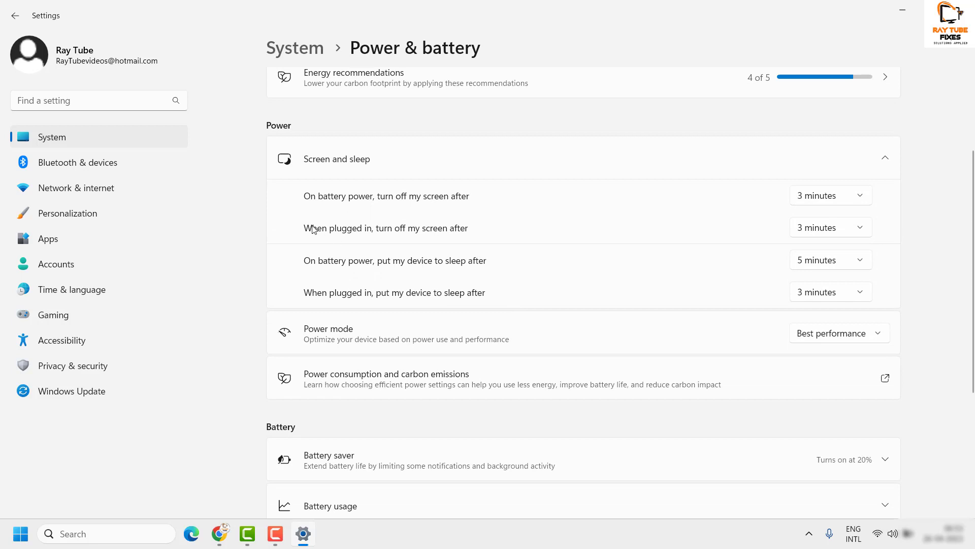
pyautogui.moveTo(330, 269)
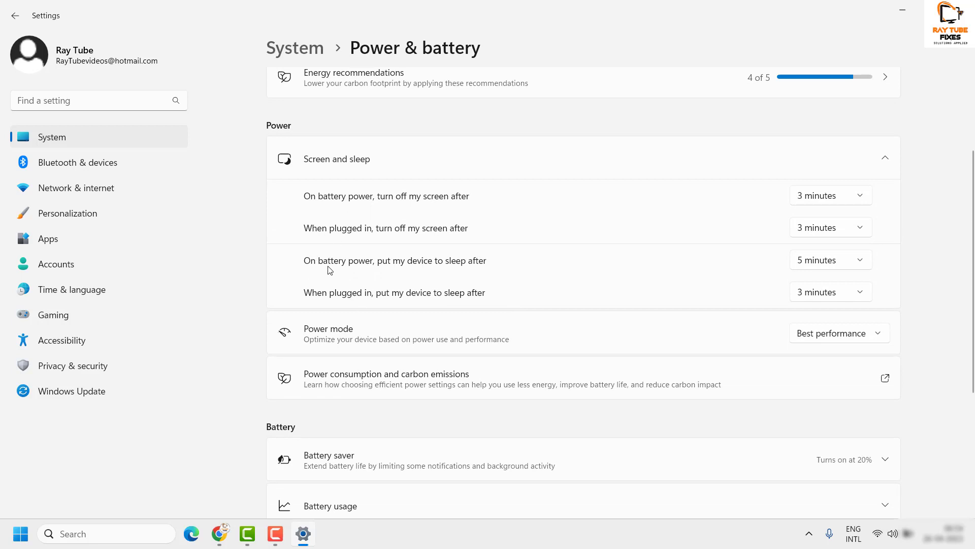
pyautogui.moveTo(436, 277)
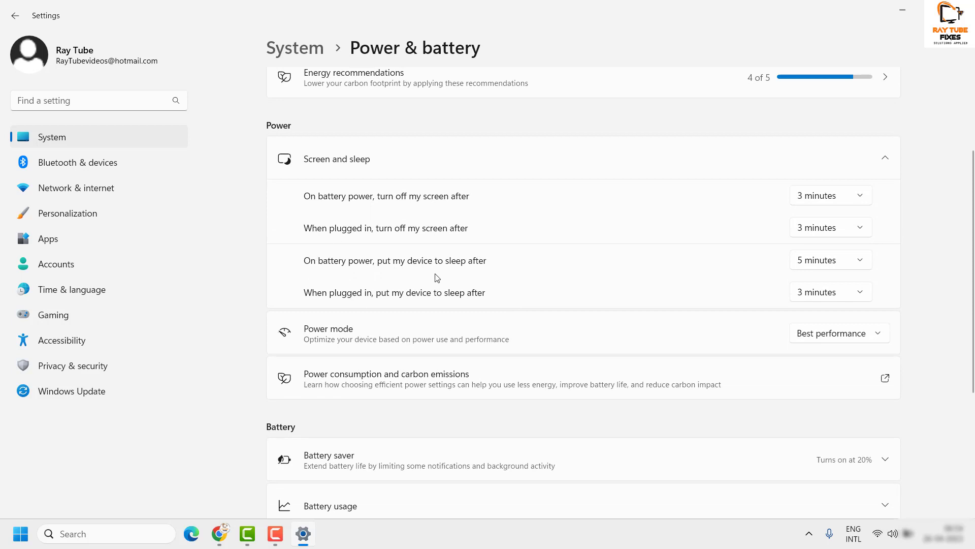
pyautogui.moveTo(848, 270)
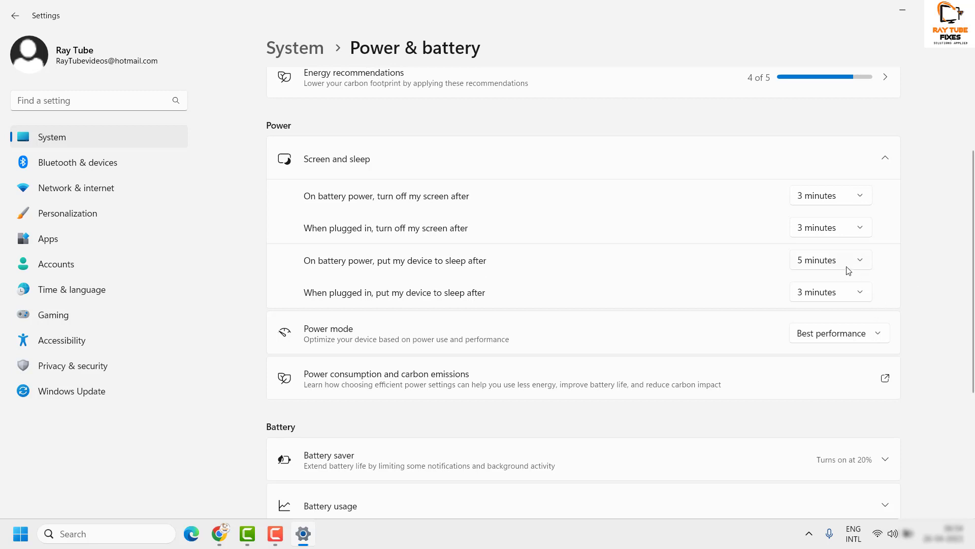
# - Change the on-battery sleep timeout from 5 minutes to Never
pyautogui.click(831, 260)
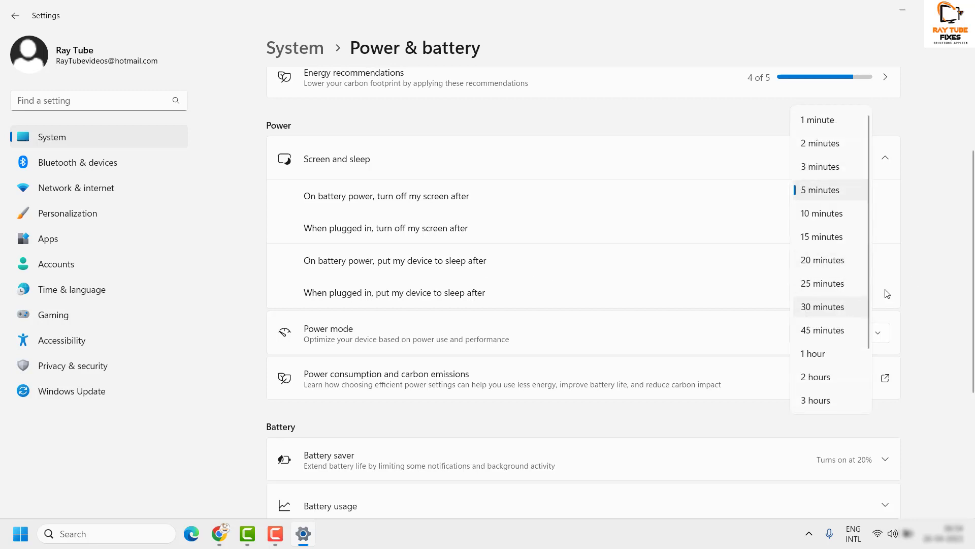
pyautogui.scroll(-3)
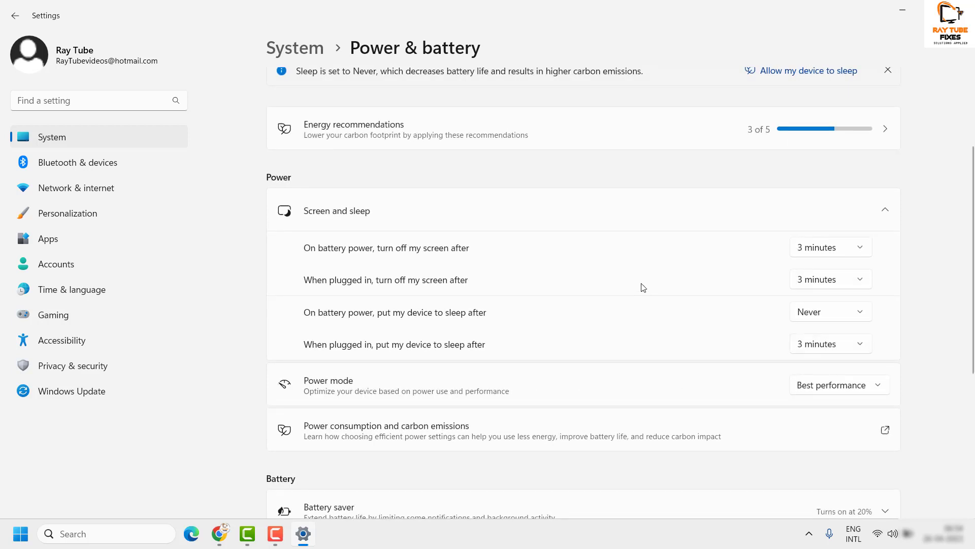
pyautogui.scroll(-3)
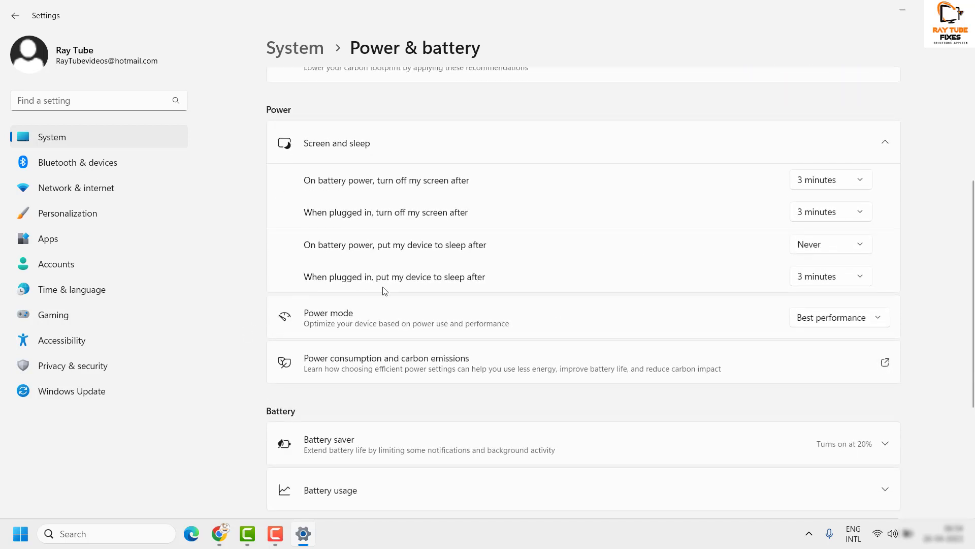
pyautogui.moveTo(350, 265)
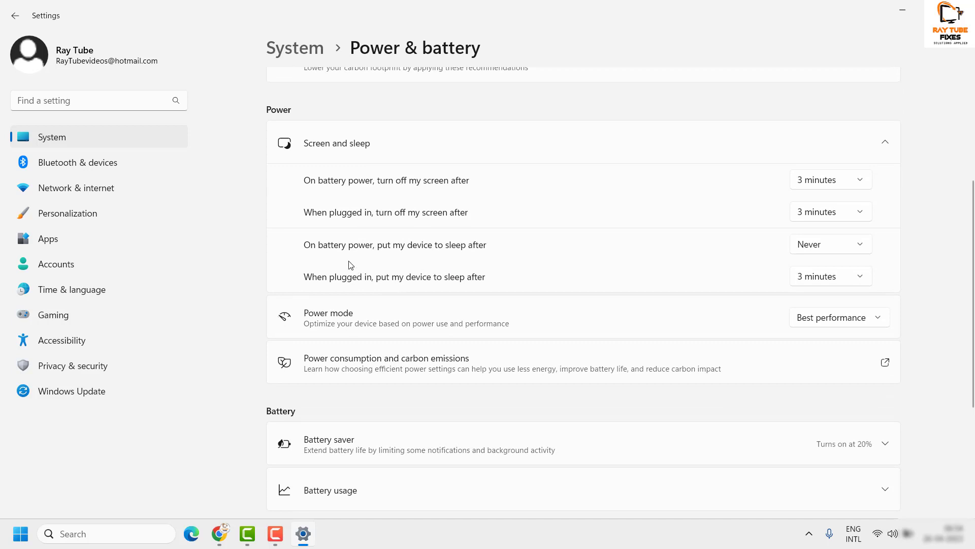
pyautogui.moveTo(116, 327)
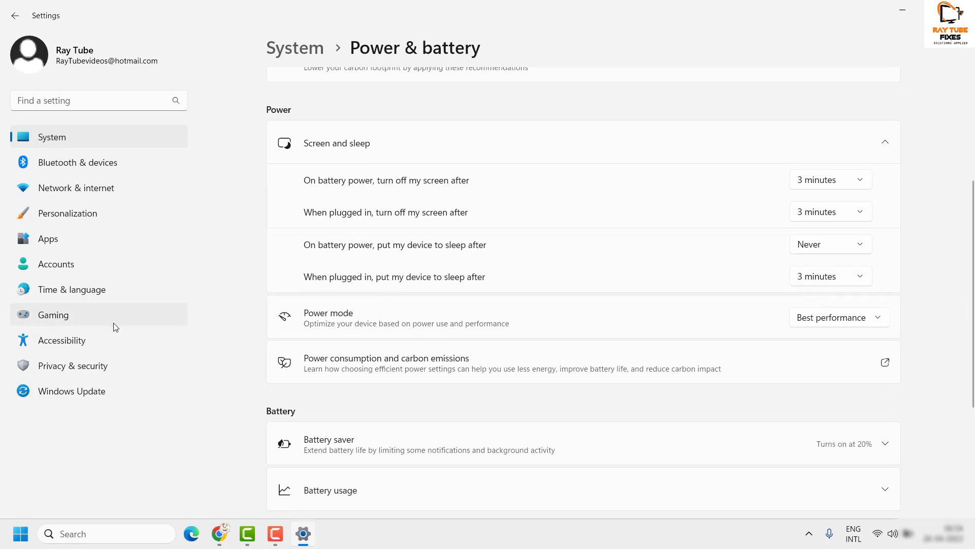
pyautogui.moveTo(378, 300)
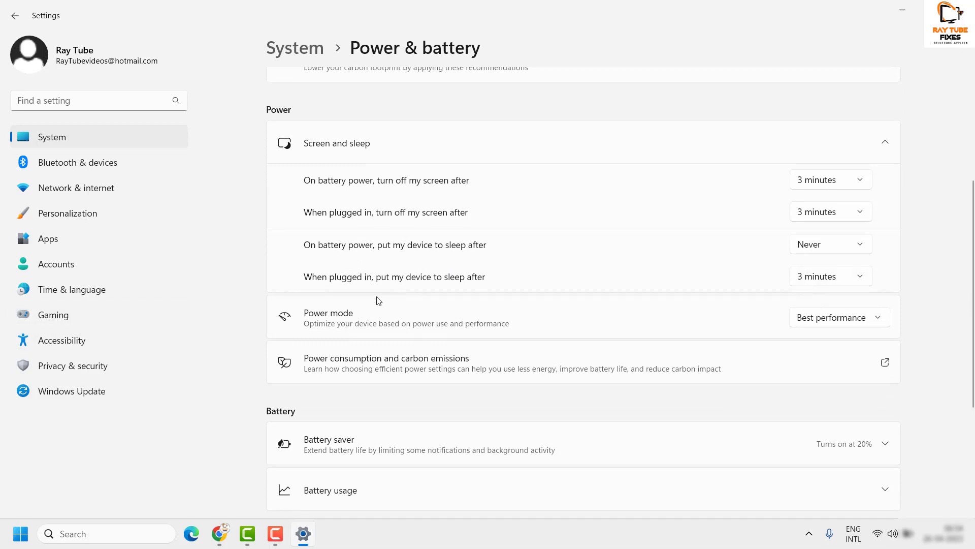
pyautogui.moveTo(833, 311)
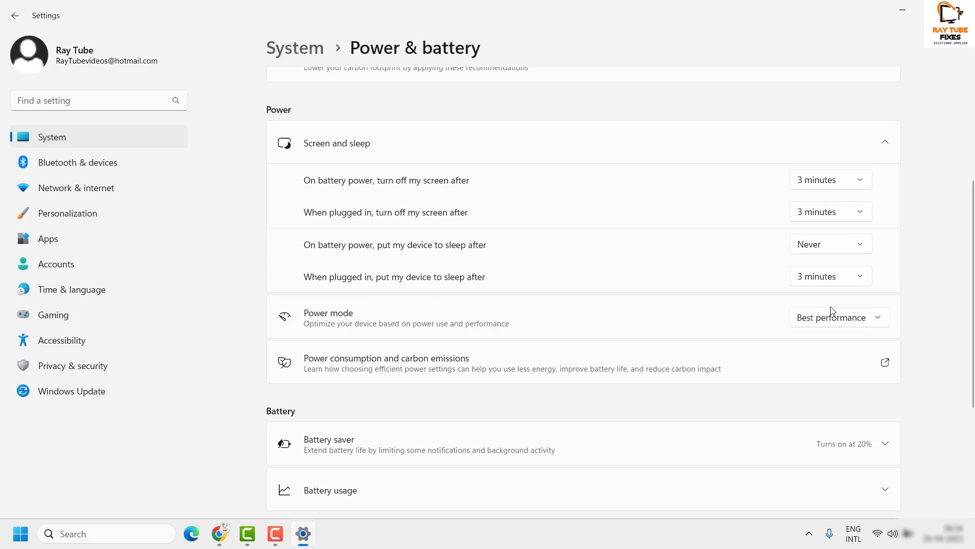
pyautogui.moveTo(817, 284)
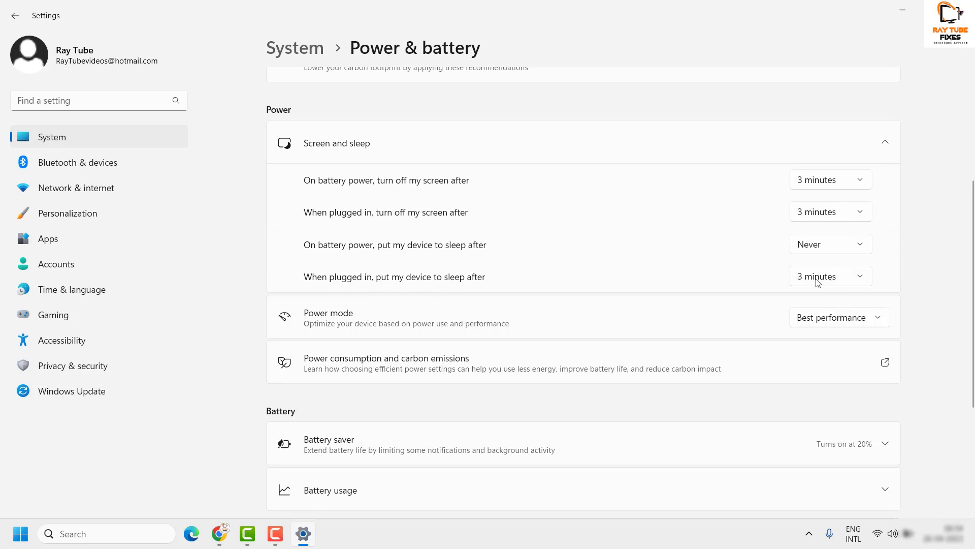
# - Change the plugged-in sleep timeout from 3 minutes to Never
pyautogui.click(830, 276)
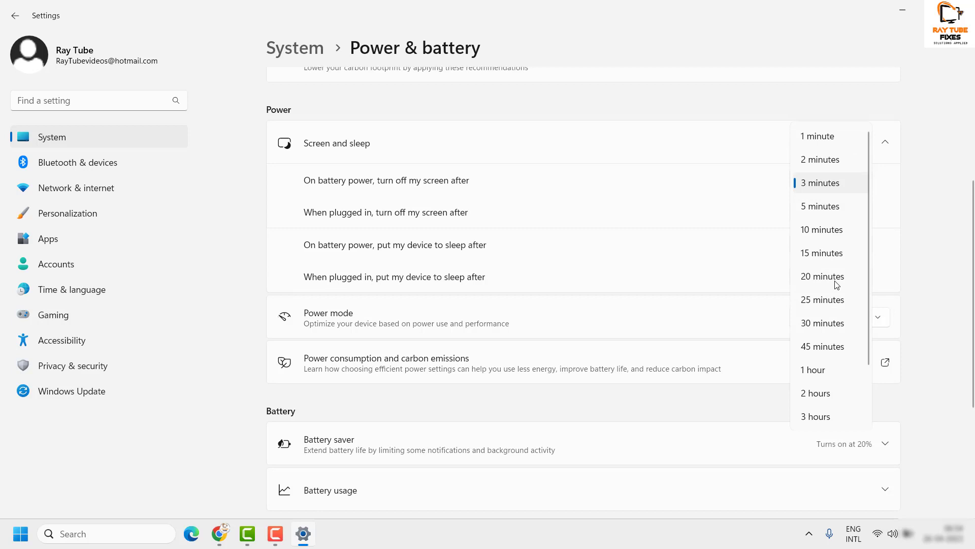
pyautogui.scroll(-3)
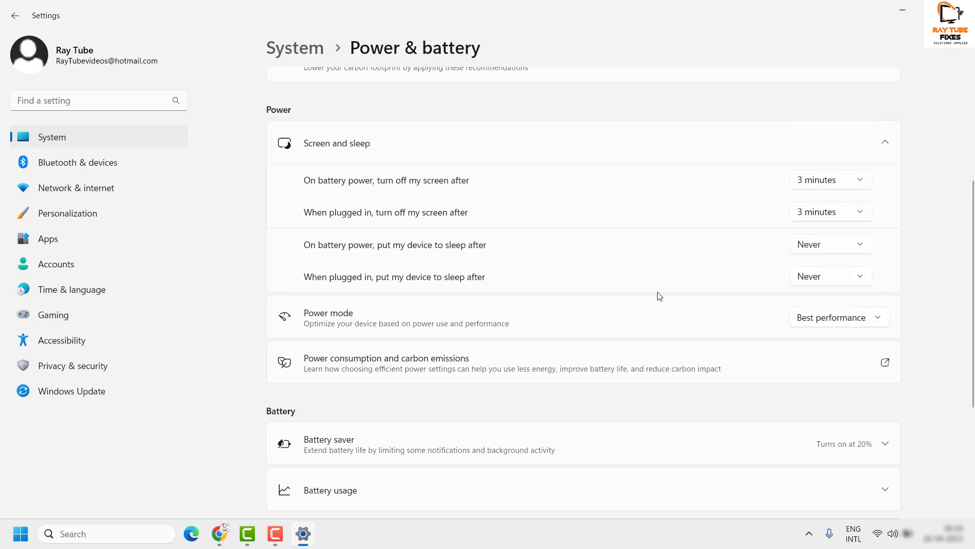
pyautogui.moveTo(931, 239)
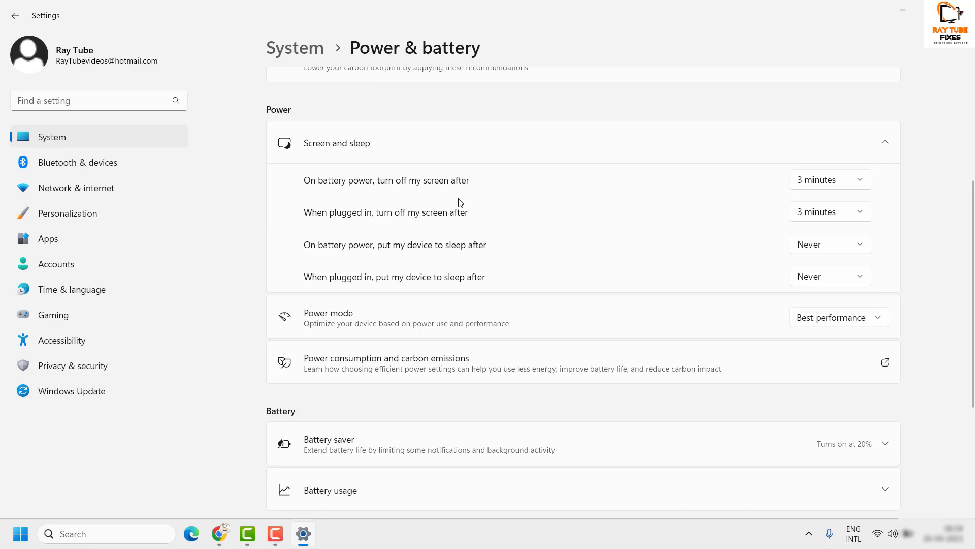
pyautogui.moveTo(428, 199)
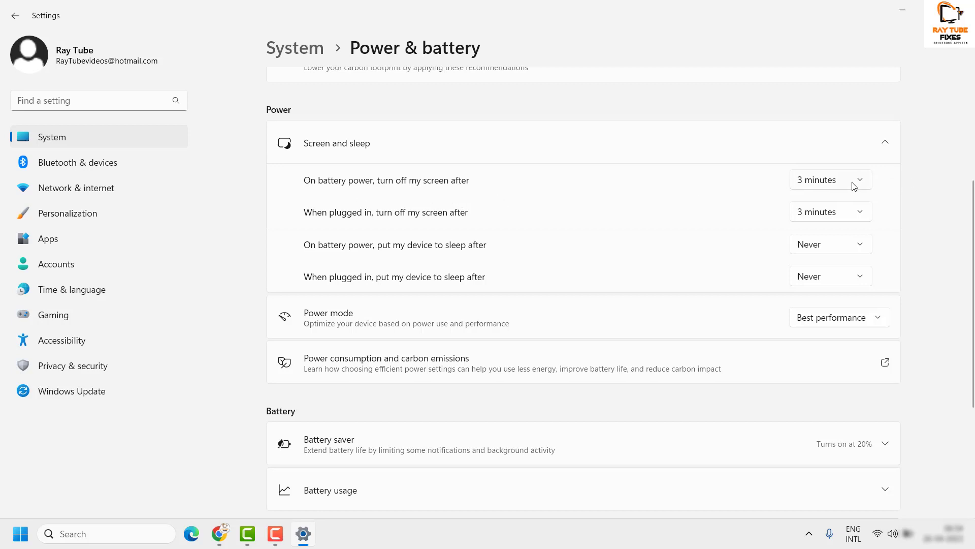
pyautogui.moveTo(357, 186)
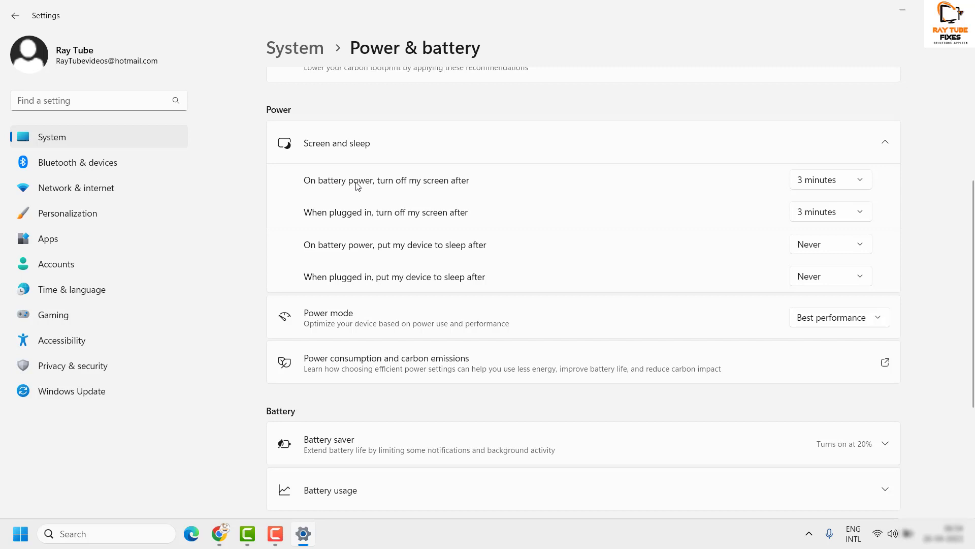
pyautogui.moveTo(947, 193)
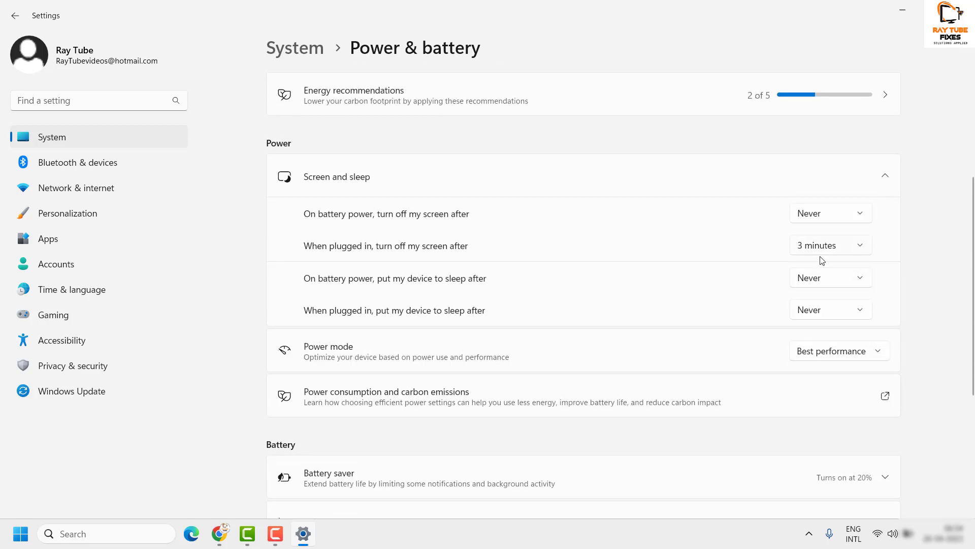
pyautogui.moveTo(128, 287)
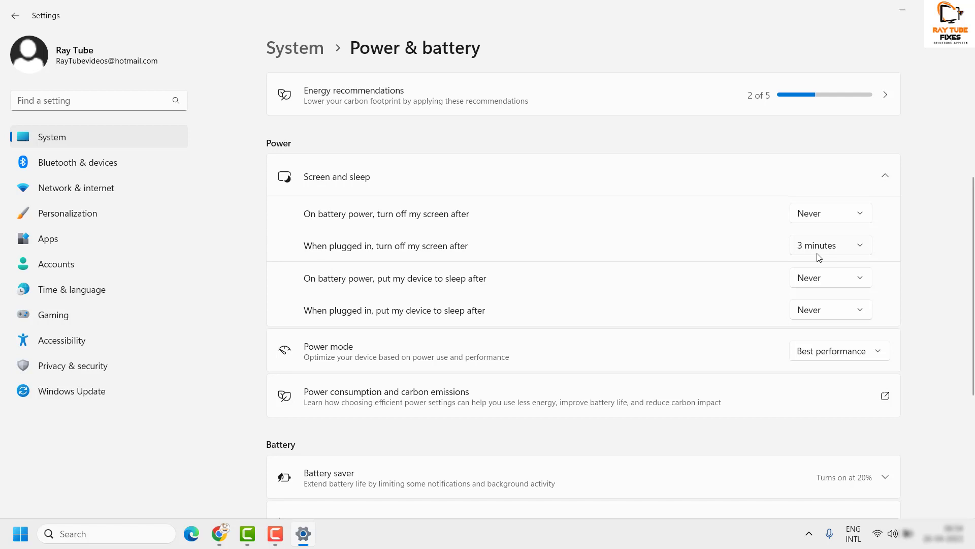
# - Set the plugged-in screen-off timeout to Never
pyautogui.click(831, 245)
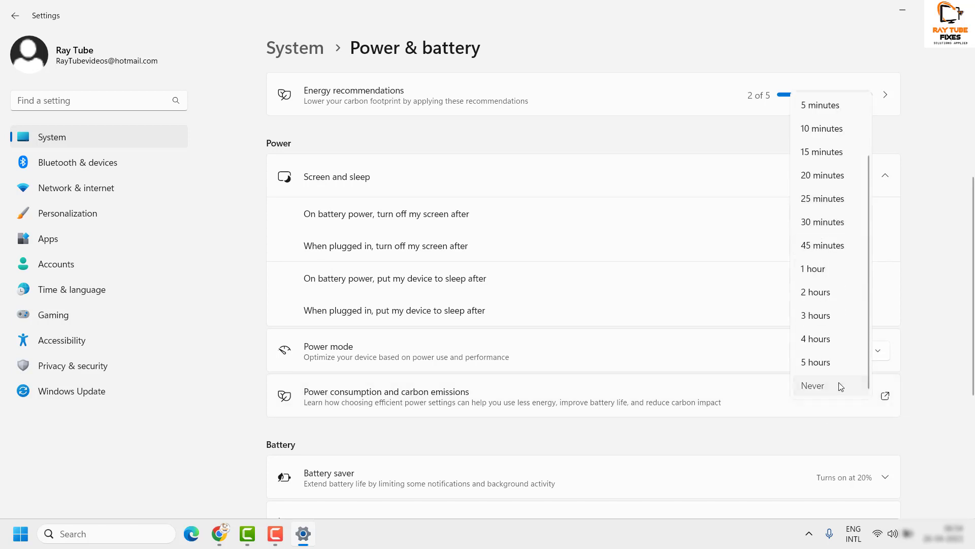
pyautogui.click(812, 385)
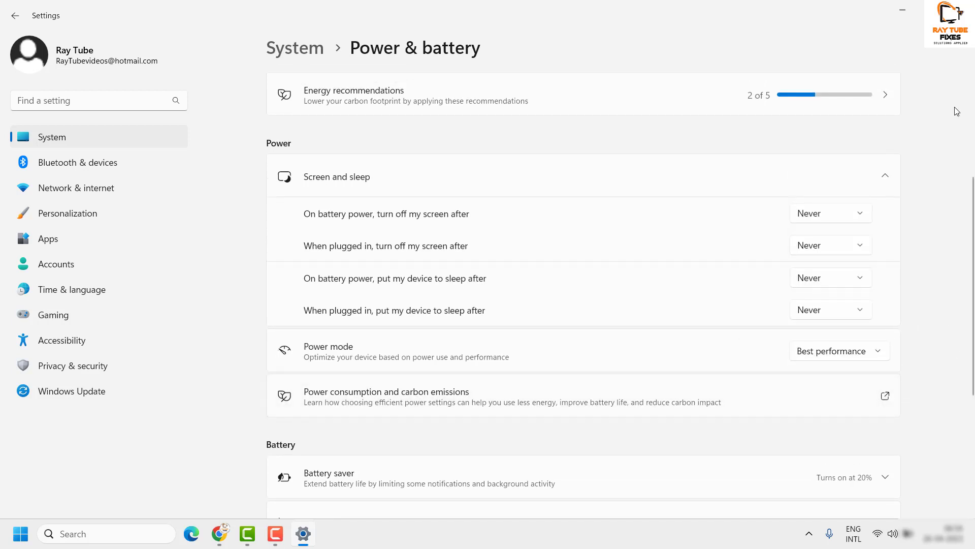